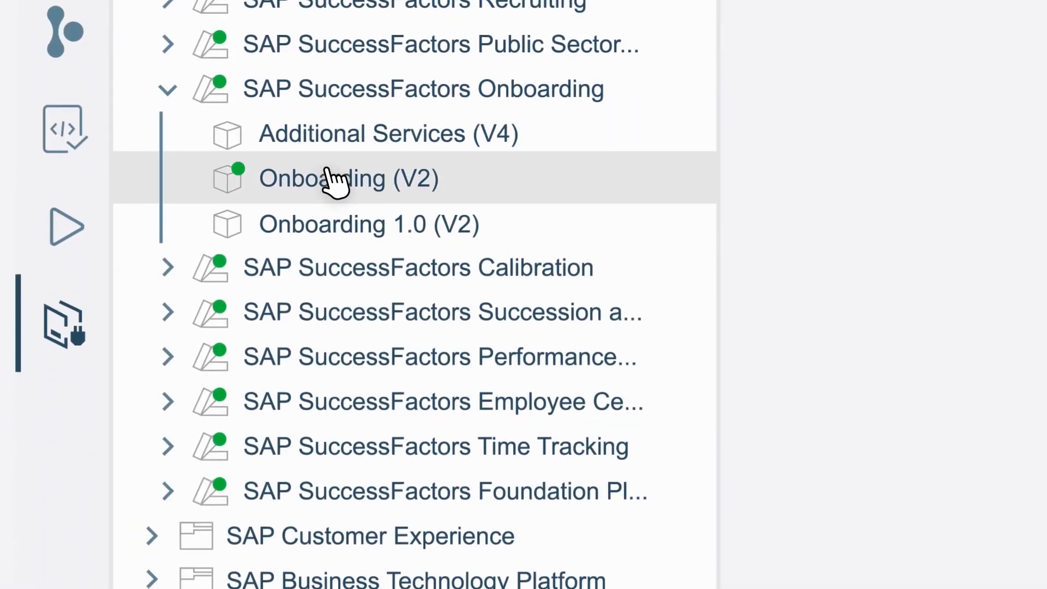
Show the SAP SuccessFactors Onboarding (V2) service's entity list and entity details from the catalog tree
click(349, 178)
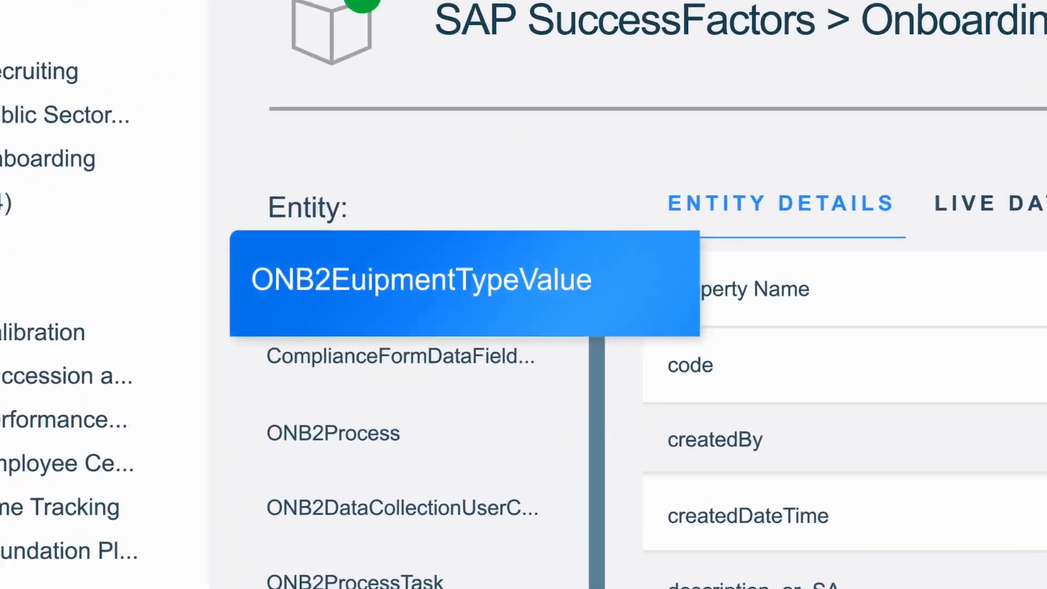